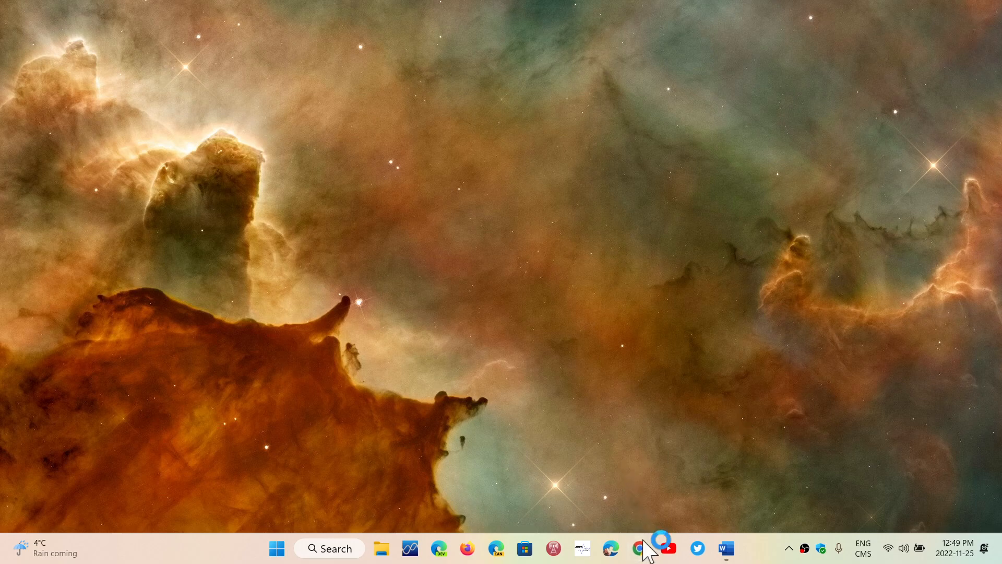
Step: Bring Chrome forward and open Help > About Google Chrome, showing version 107.0.5304.122
left_click(645, 549)
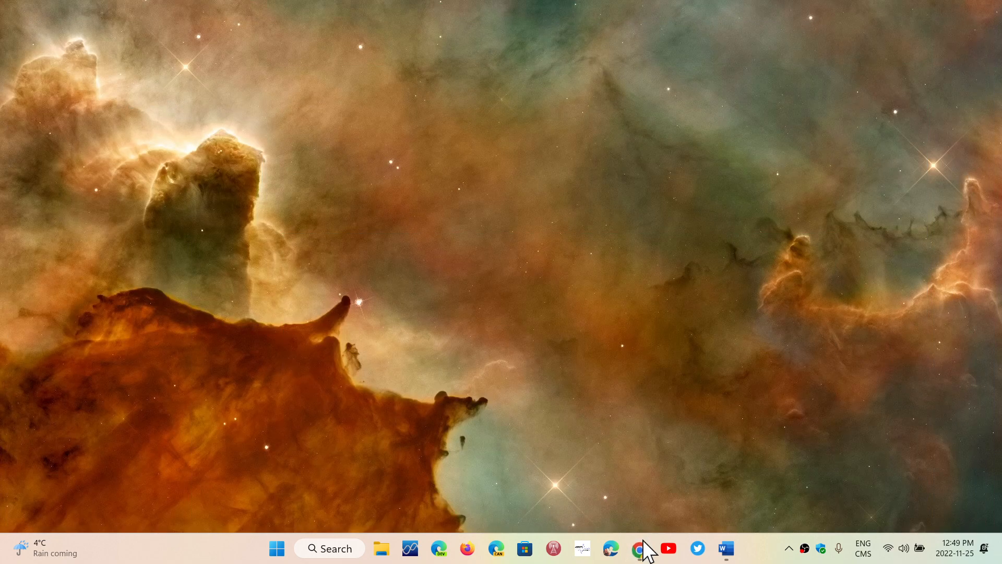
left_click(638, 548)
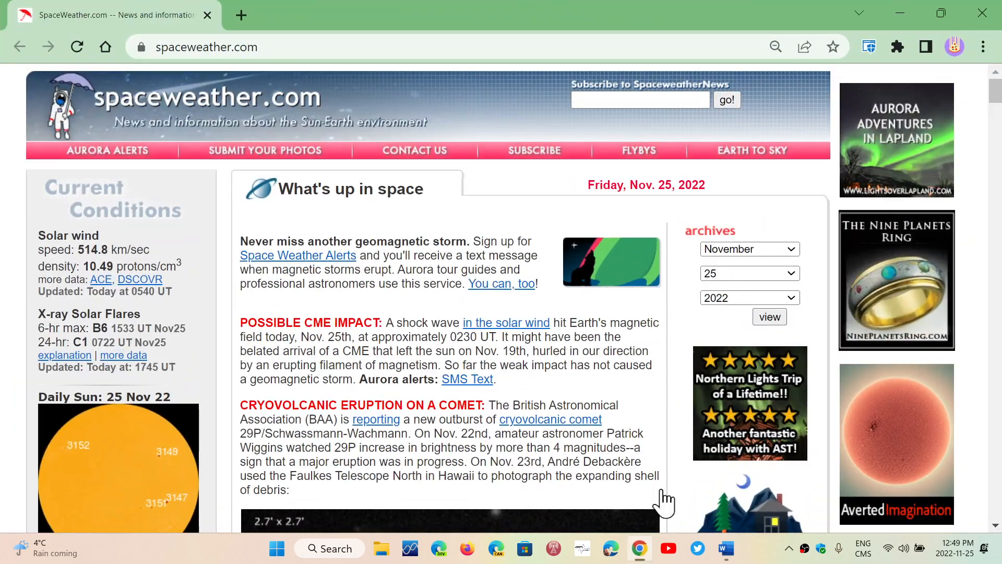
left_click(983, 46)
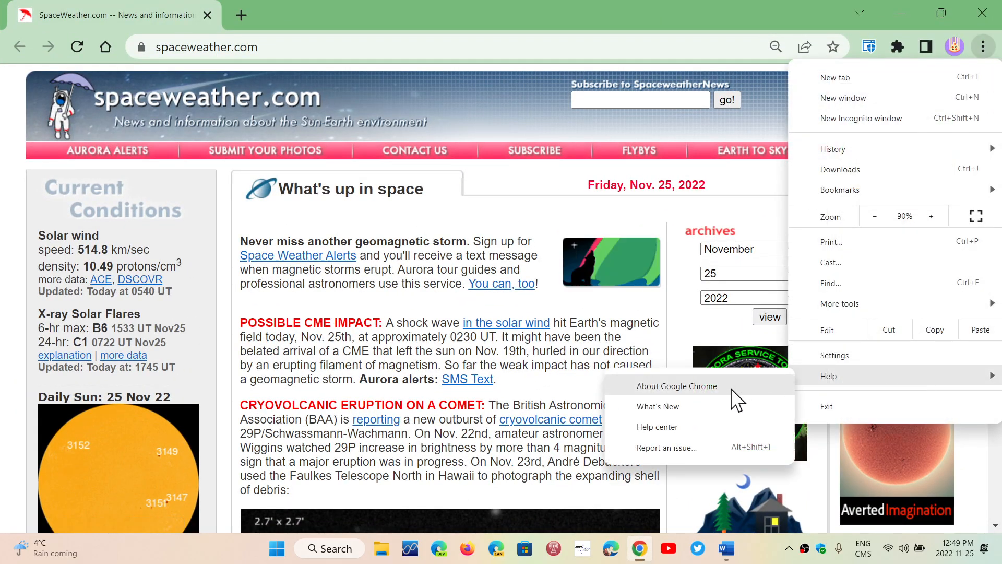
left_click(677, 386)
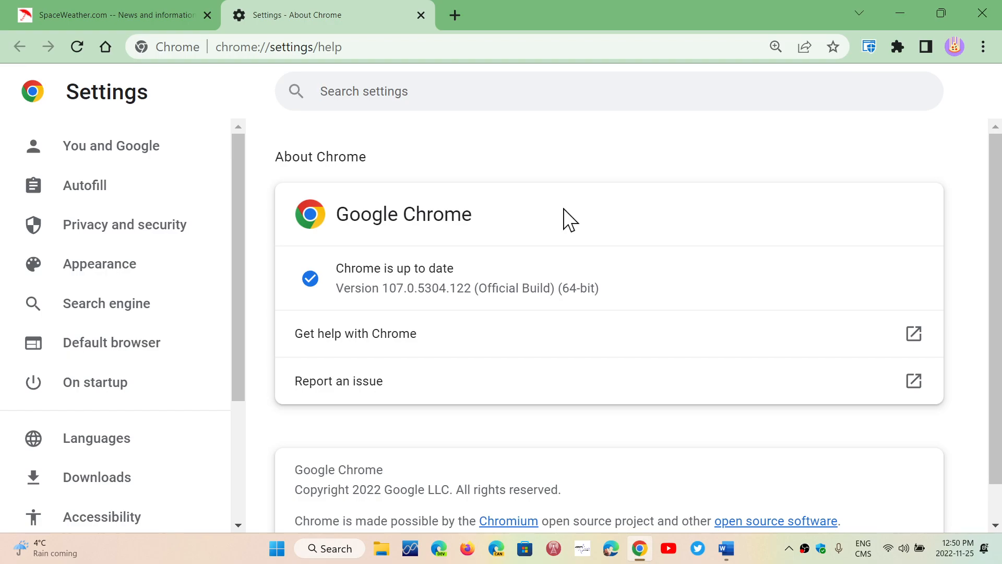
left_click(364, 91)
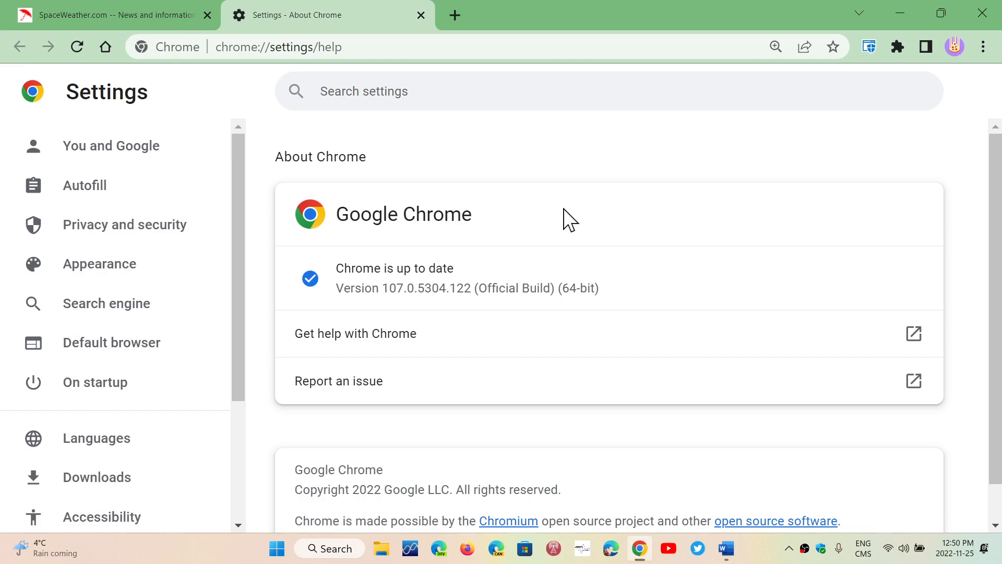
left_click(363, 91)
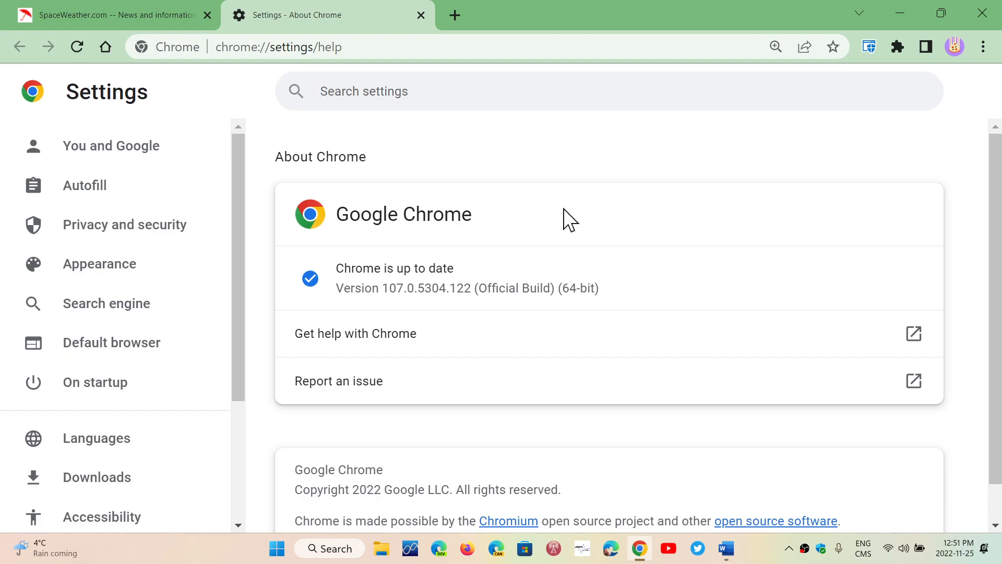
left_click(364, 91)
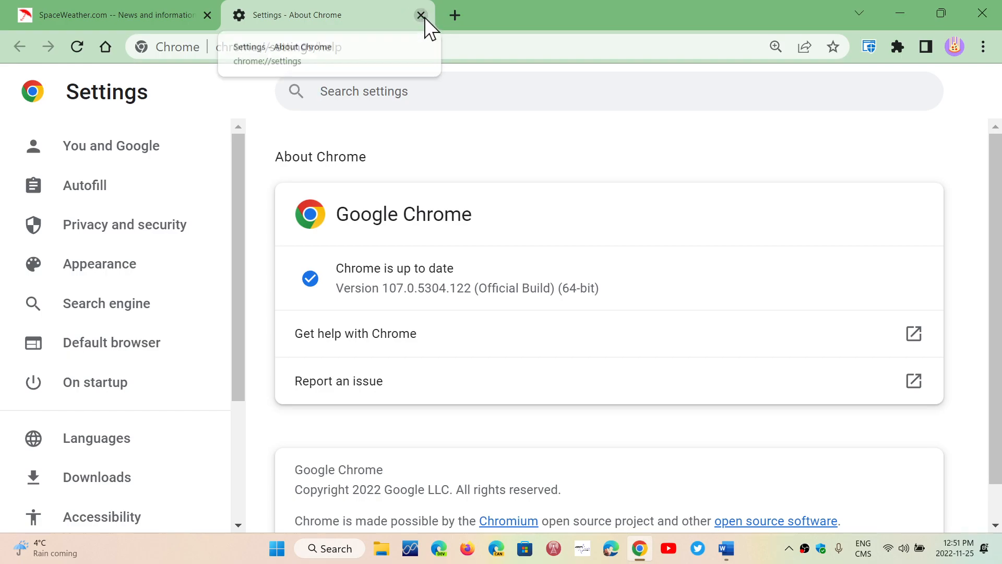
Step: Close the About Chrome tab and reopen it from the Help menu, reconfirming version 107.0.5304.122
left_click(421, 15)
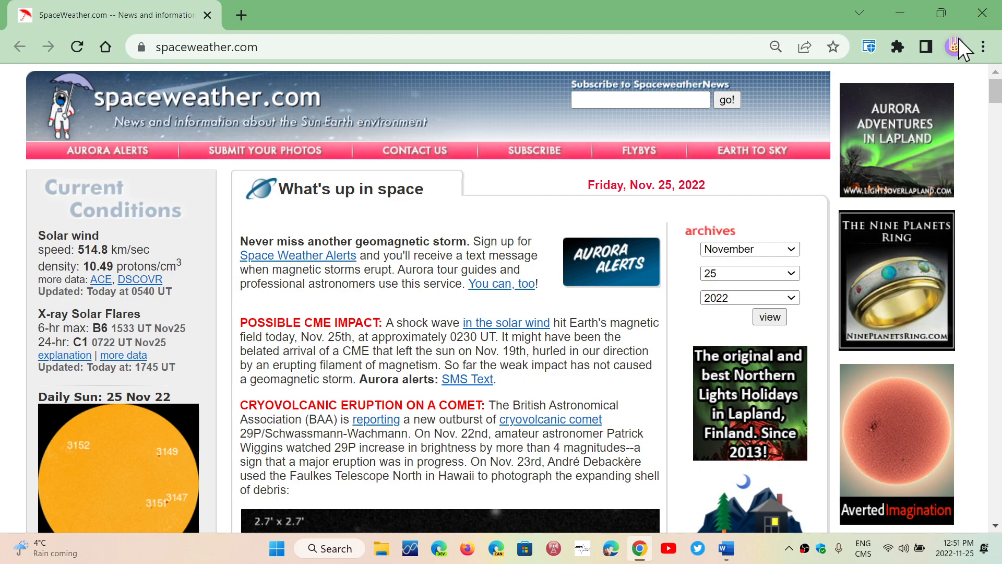
left_click(984, 47)
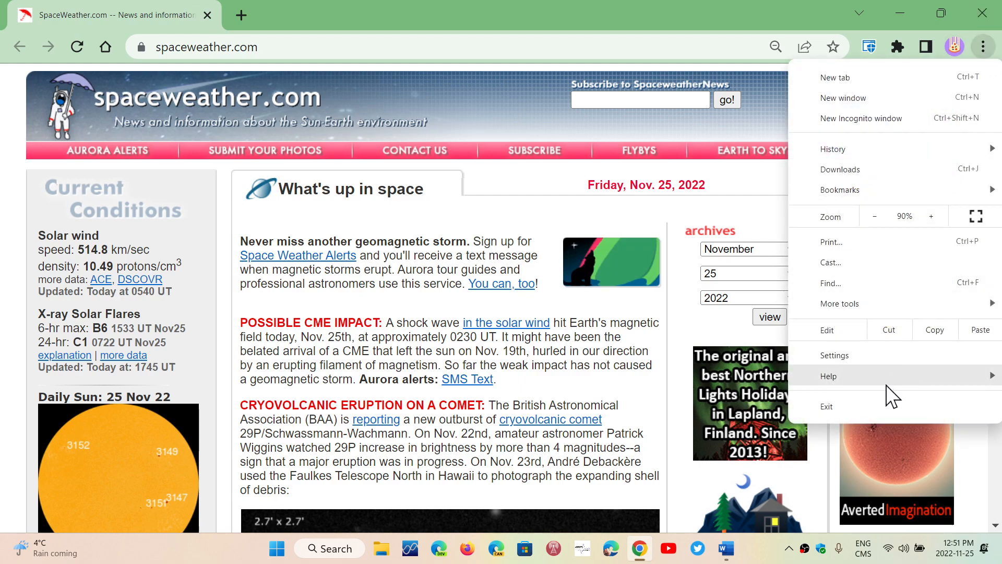
left_click(829, 376)
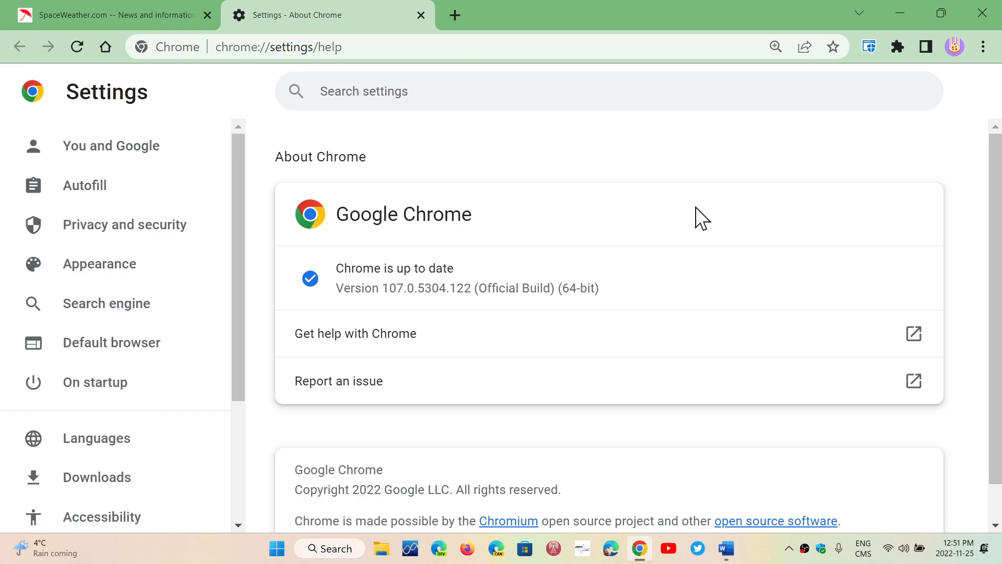
mouse_move(522, 75)
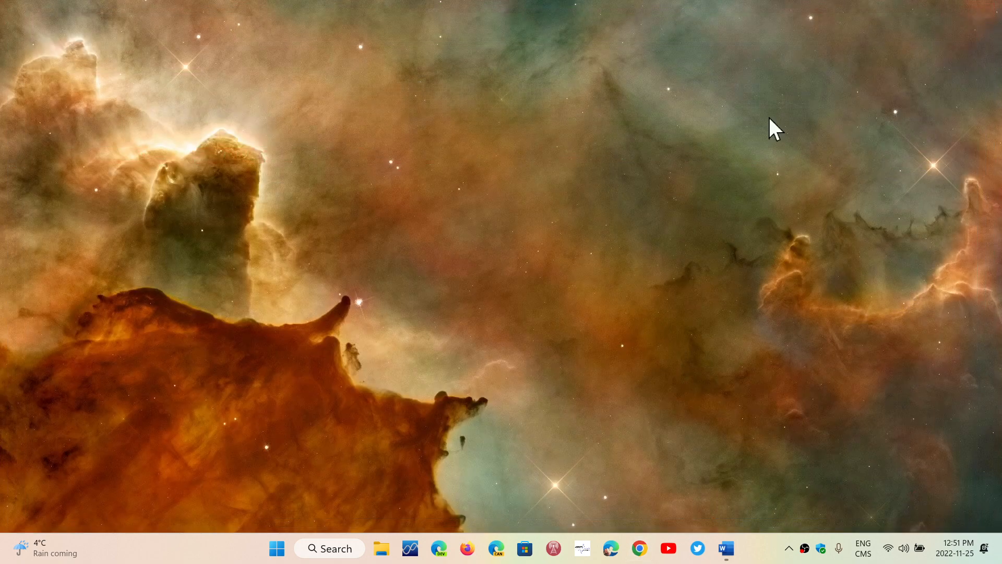
mouse_move(236, 553)
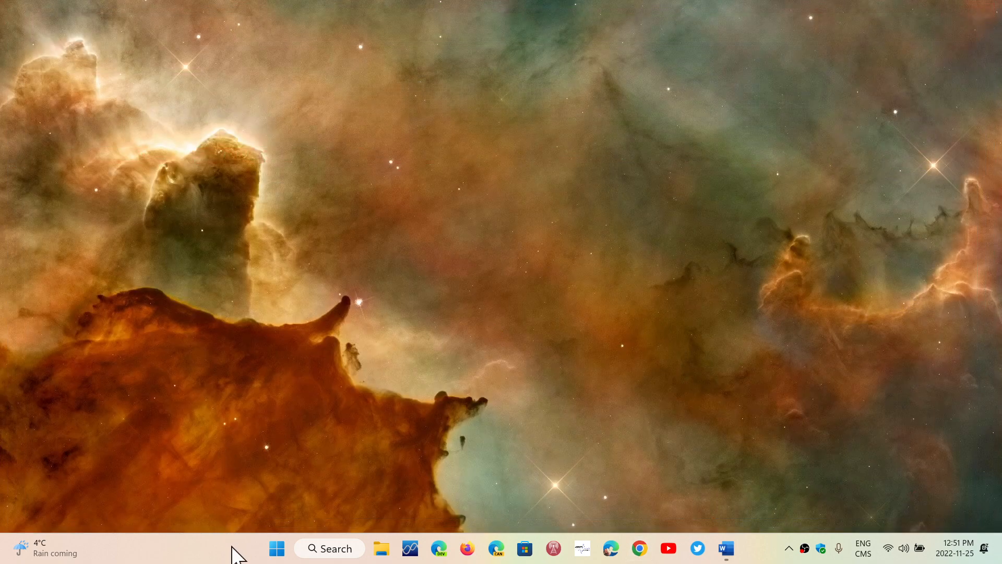